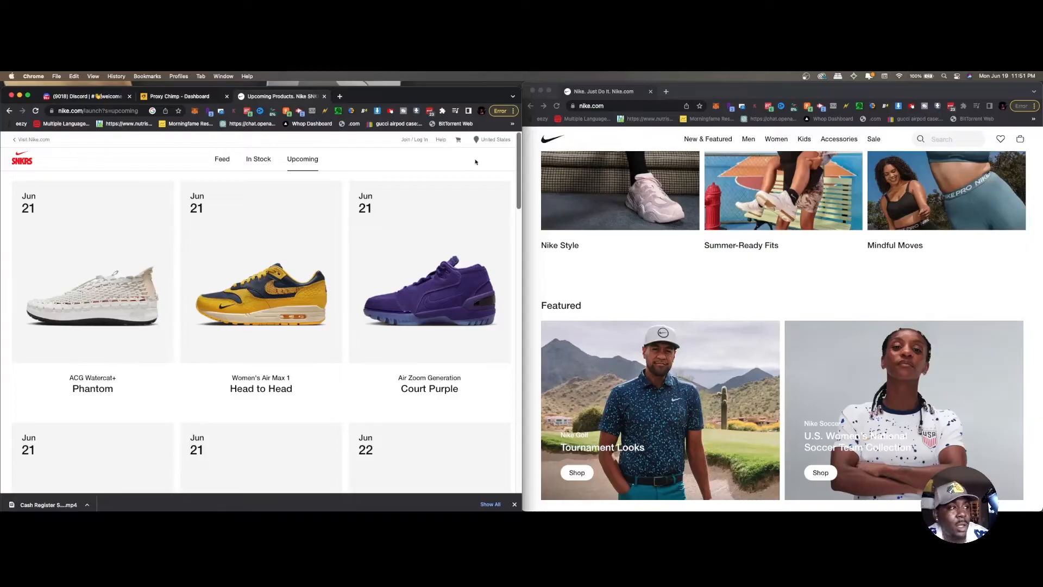
mouse_move(261, 287)
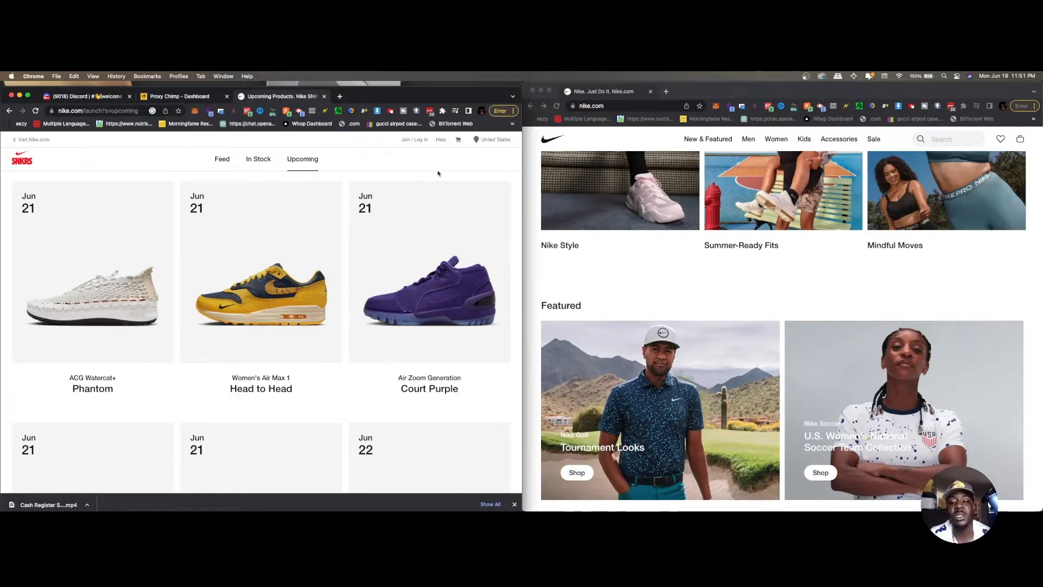
mouse_move(429, 294)
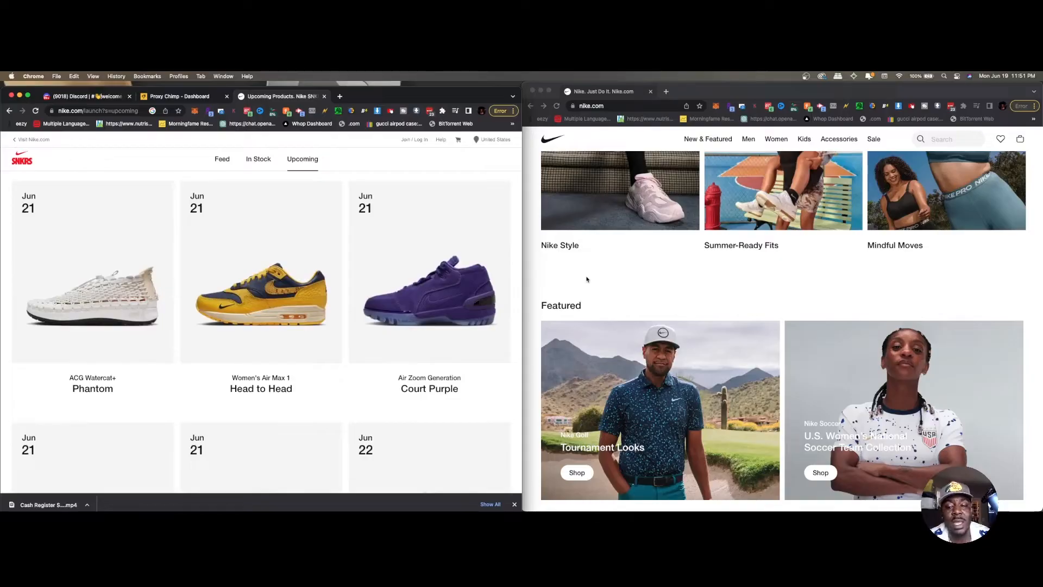
mouse_move(690, 258)
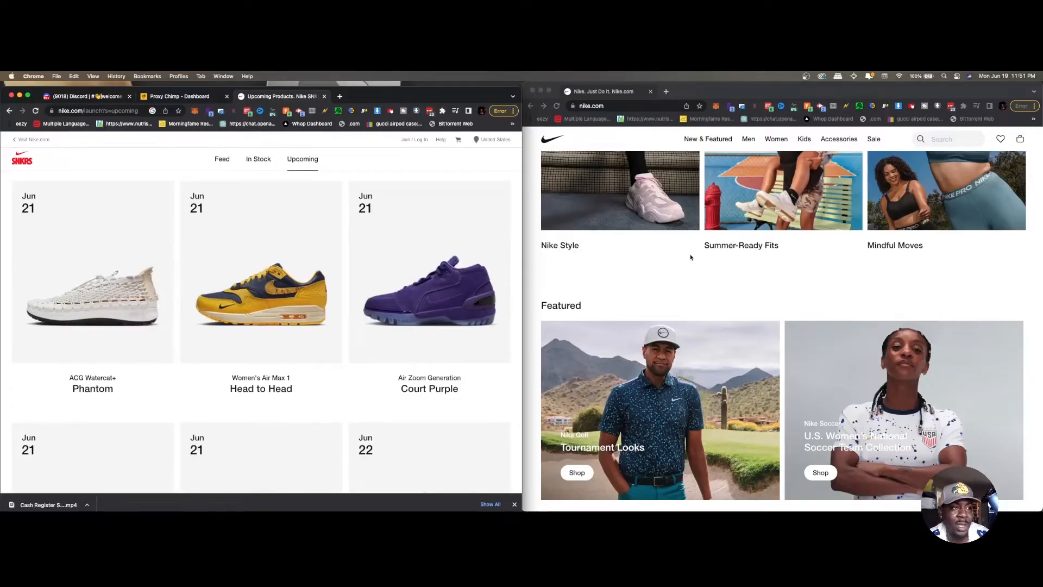
Open namecheap.com in a new tab beside the catch-all email search, dismissing the Honey popup.
scroll(down, 3)
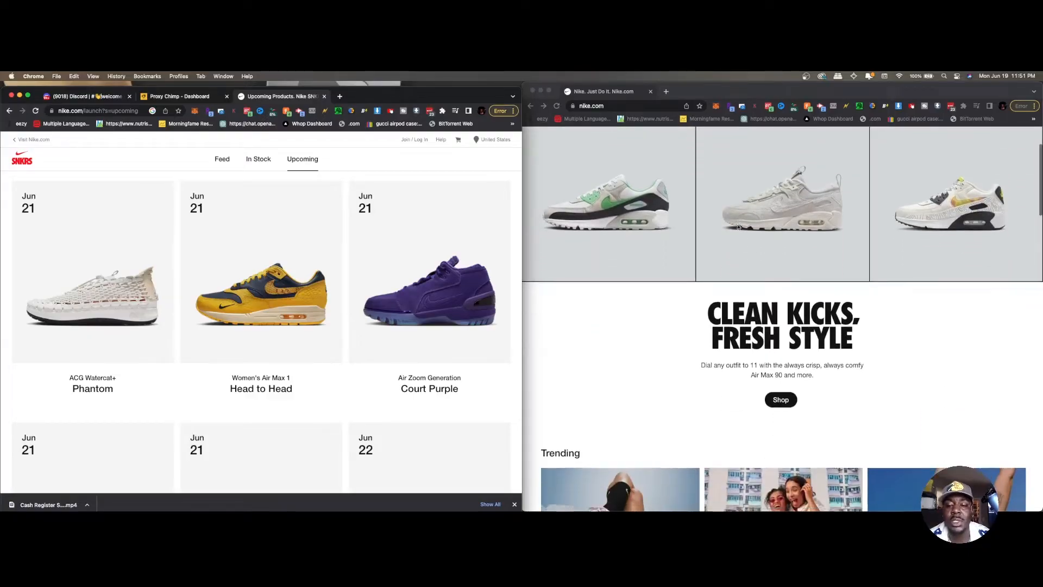
scroll(down, 3)
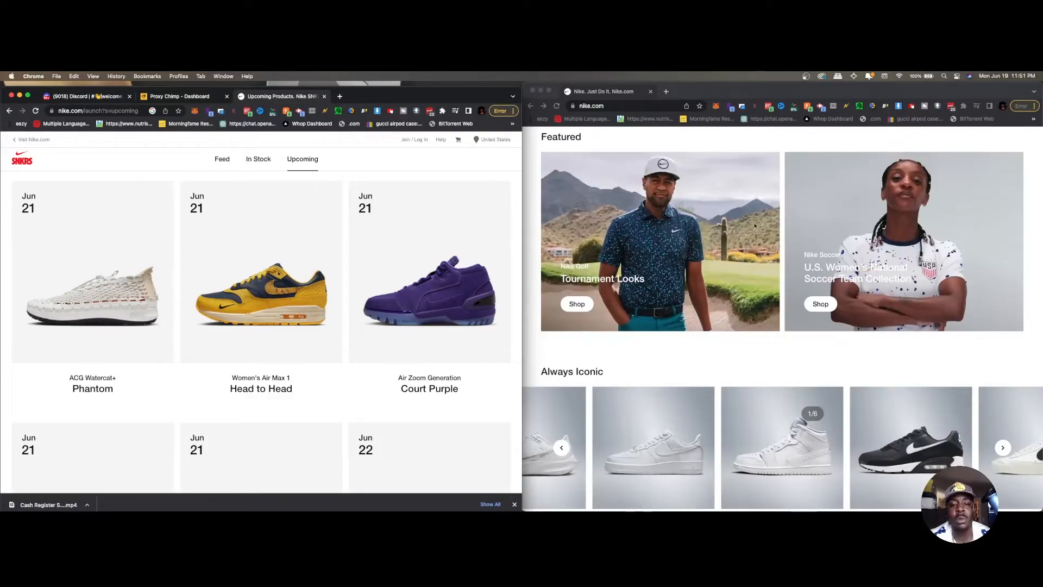
click(339, 96)
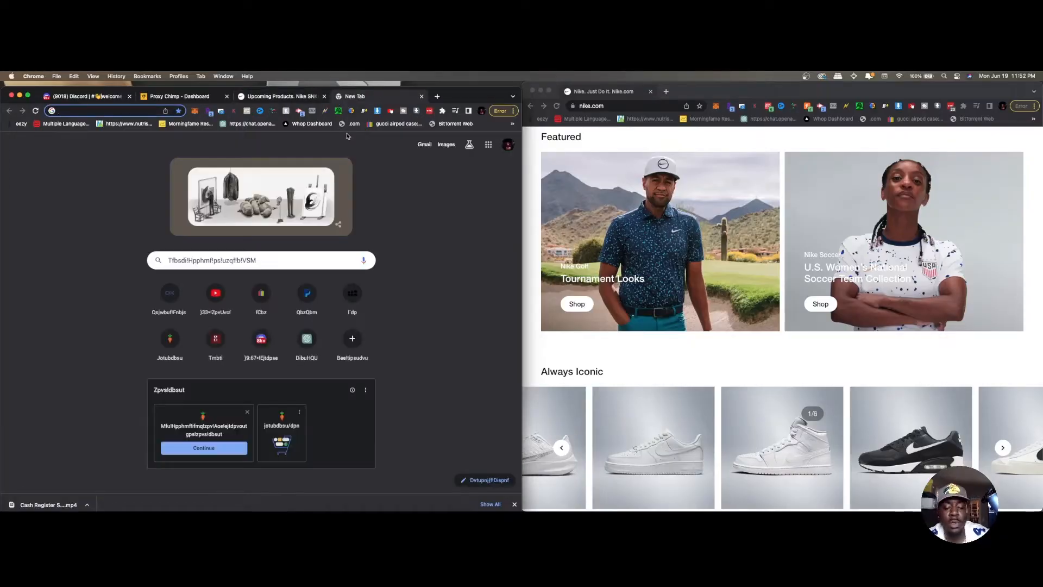
text(namecheap.com)
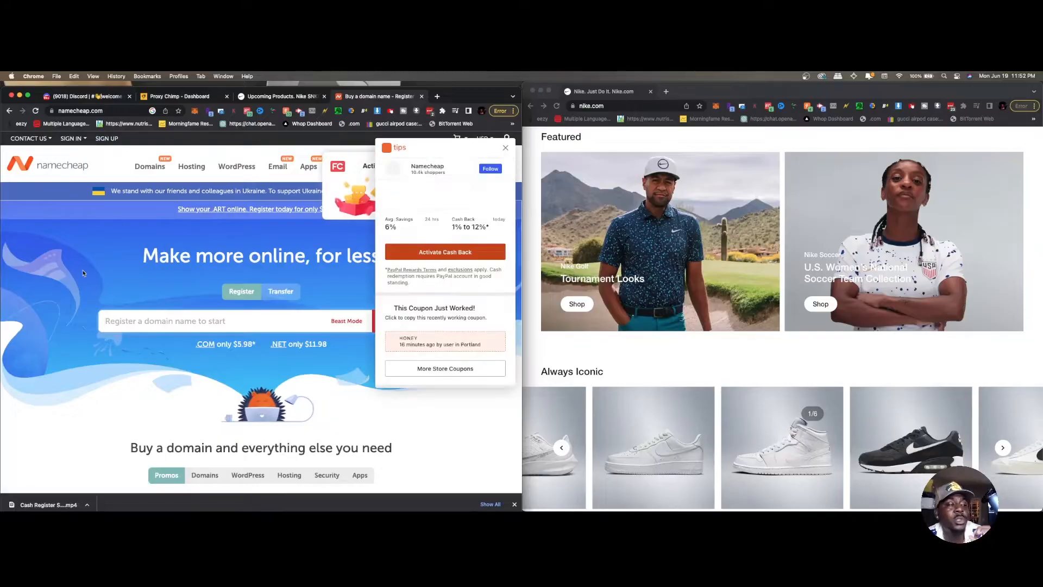
click(504, 148)
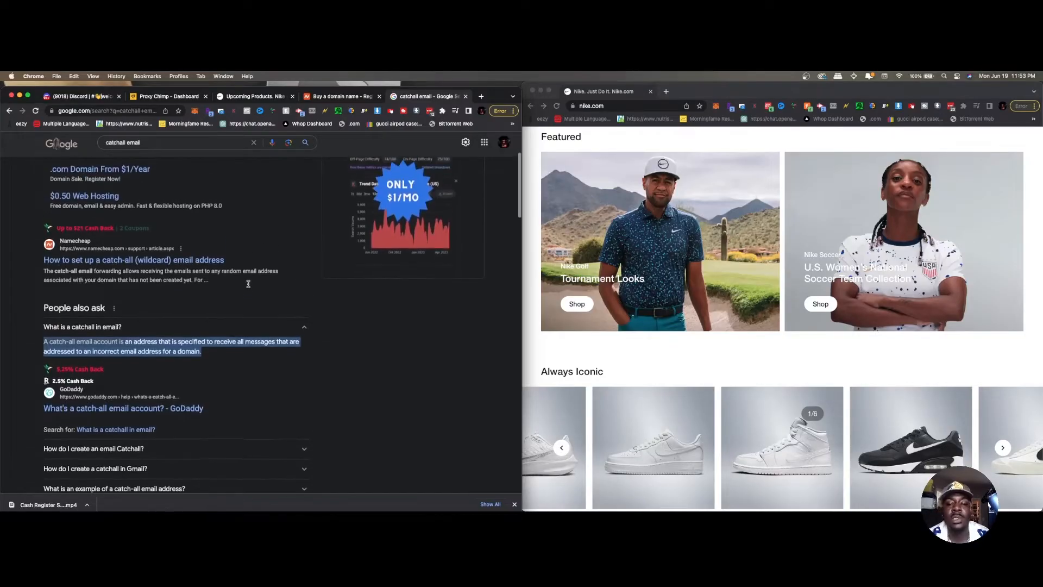
click(340, 95)
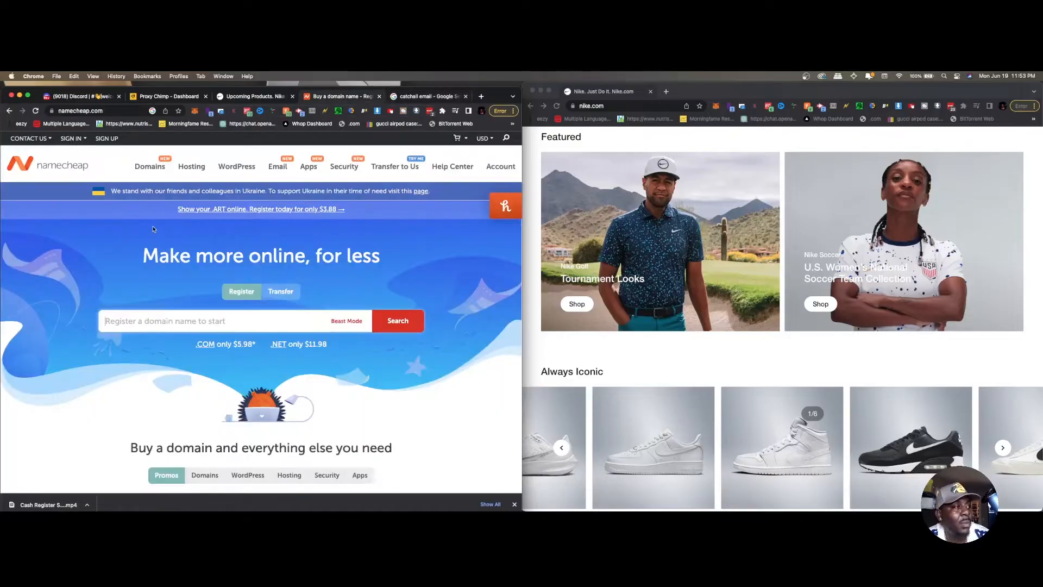
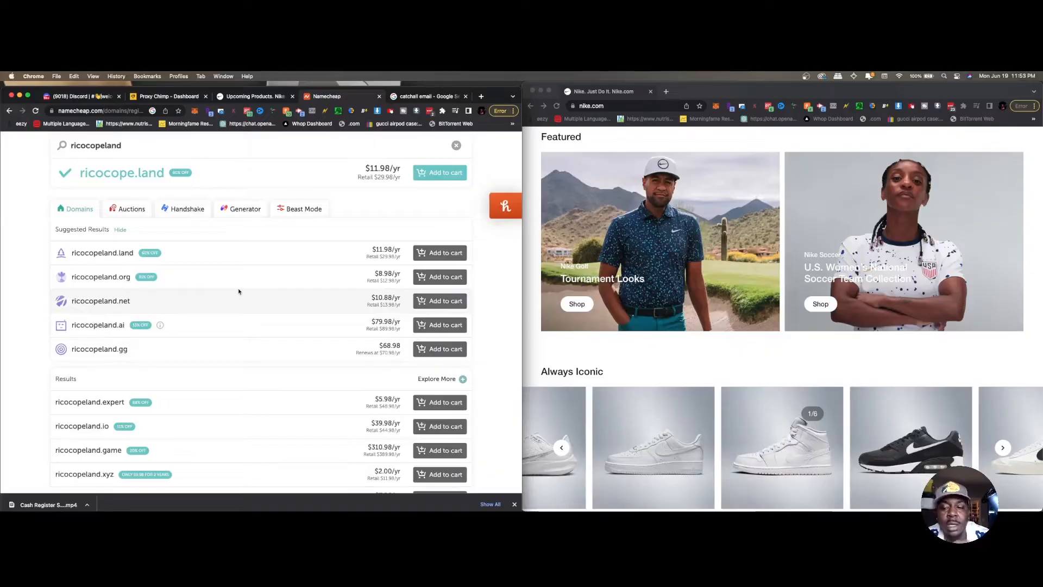
Search Namecheap for 'ricocopeland' and browse the available extensions and yearly prices.
scroll(down, 3)
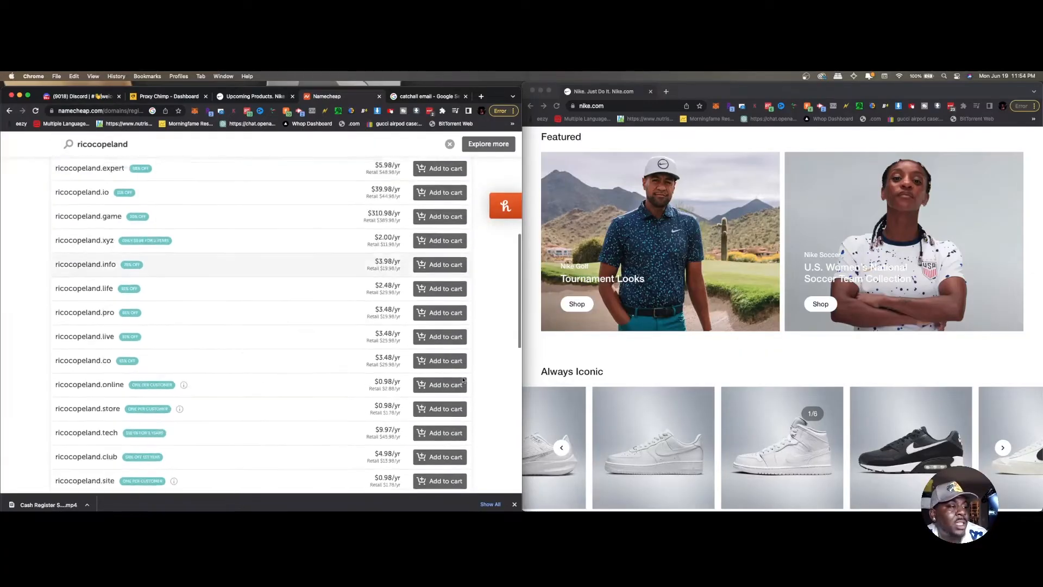
scroll(down, 3)
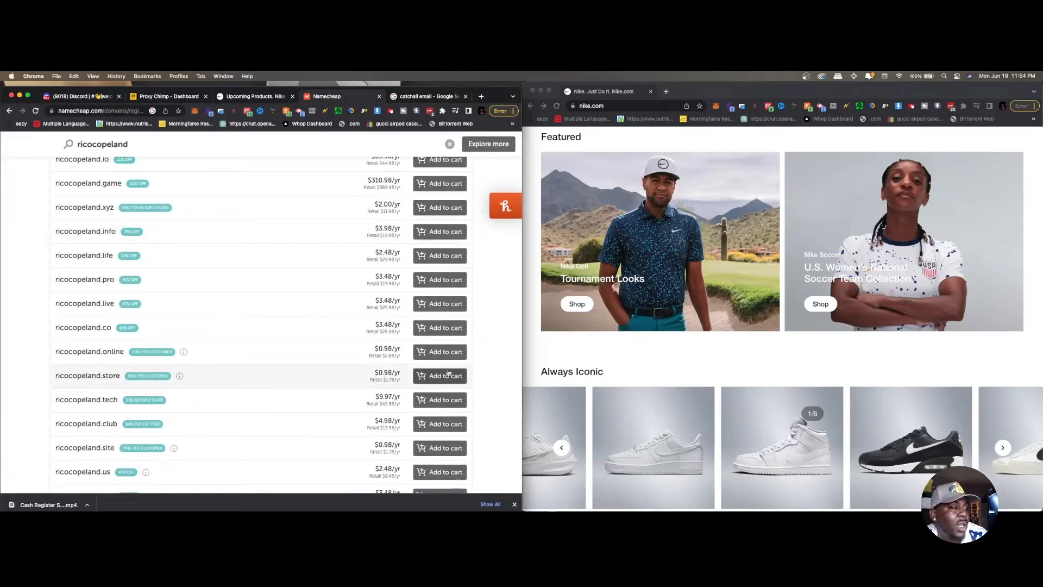
scroll(up, 3)
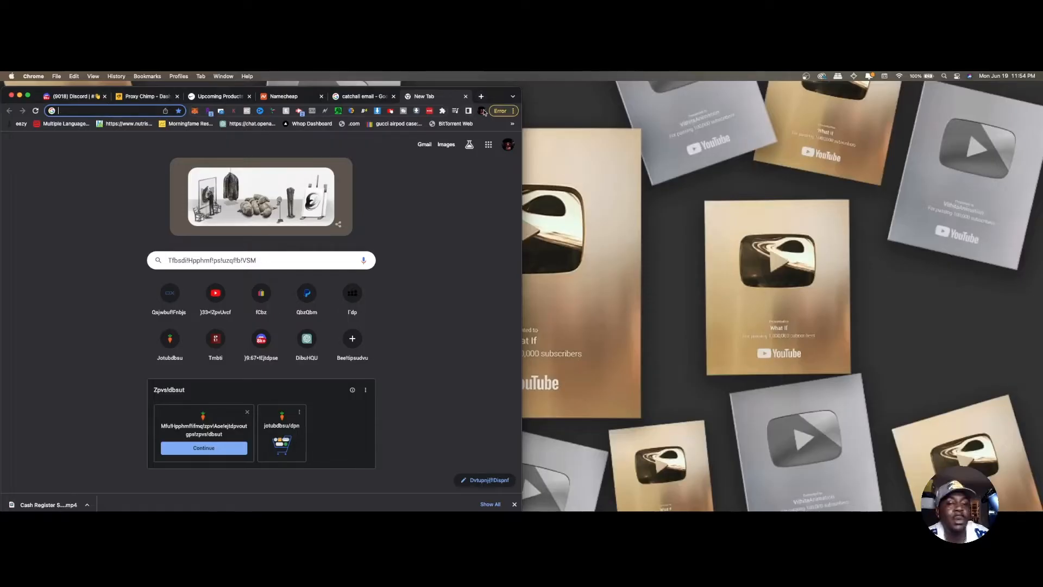
Launch another Chrome profile window and look up BP Proxy Switcher in the Web Store.
click(508, 144)
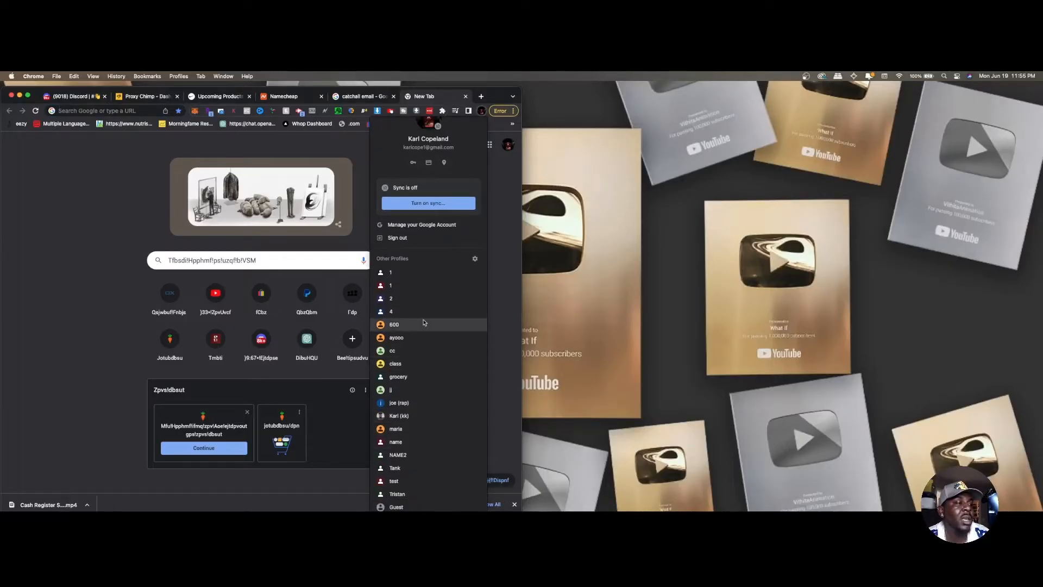
click(394, 323)
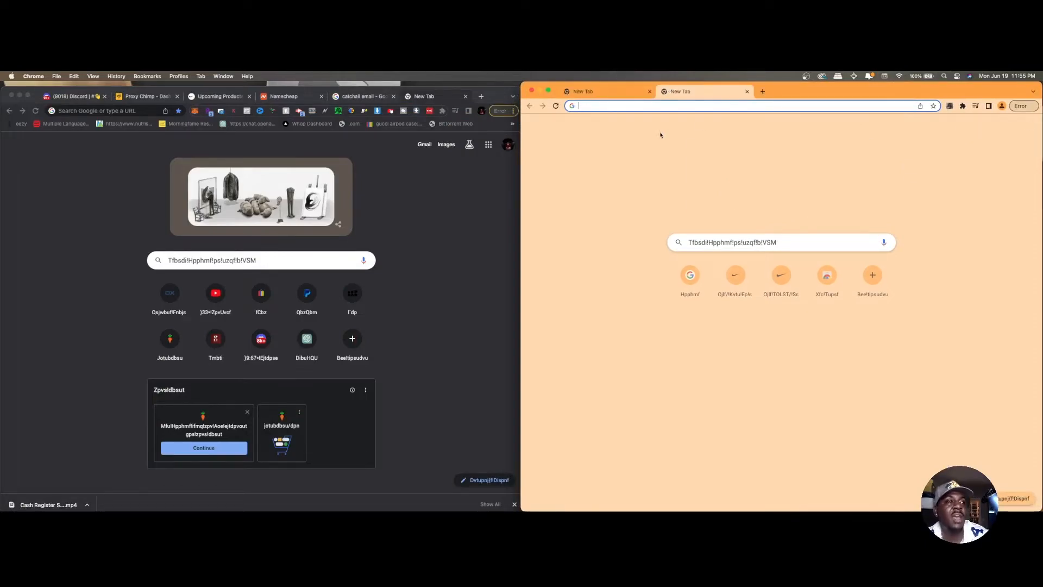
text(p)
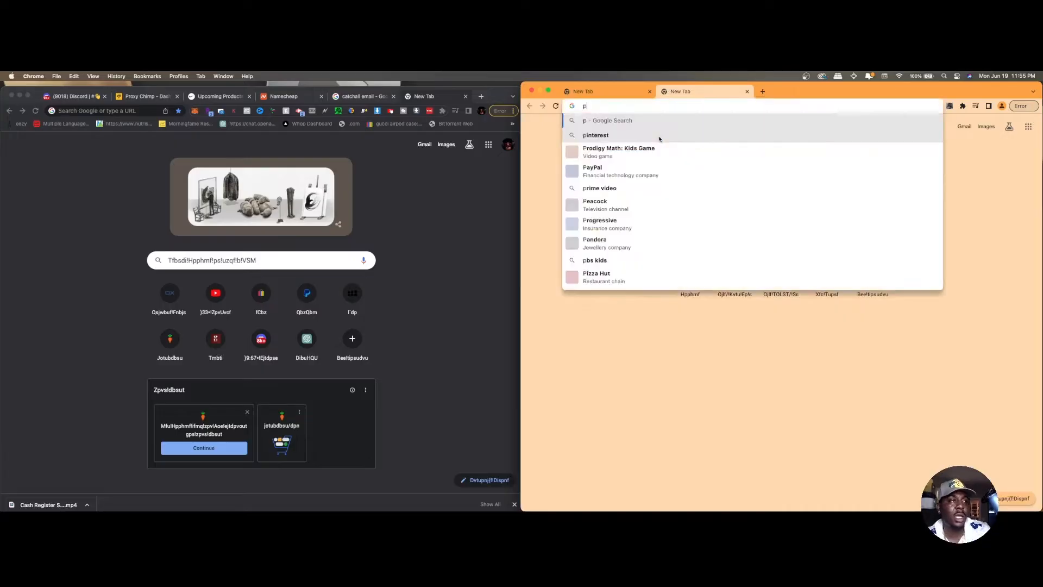
text(bppi)
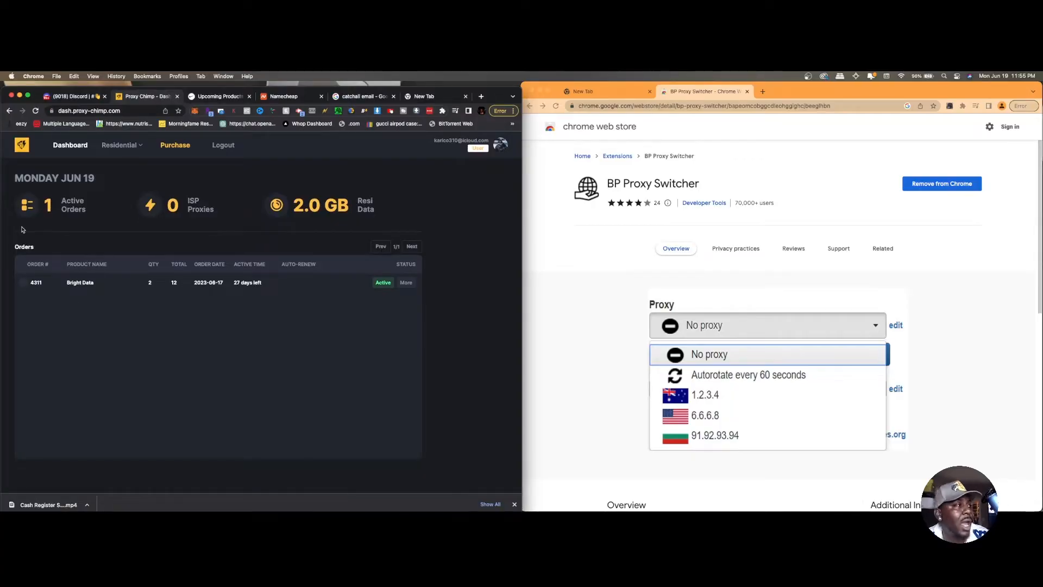
Generate 10 sticky United States residential proxies in Proxy Chimp's generator.
click(123, 145)
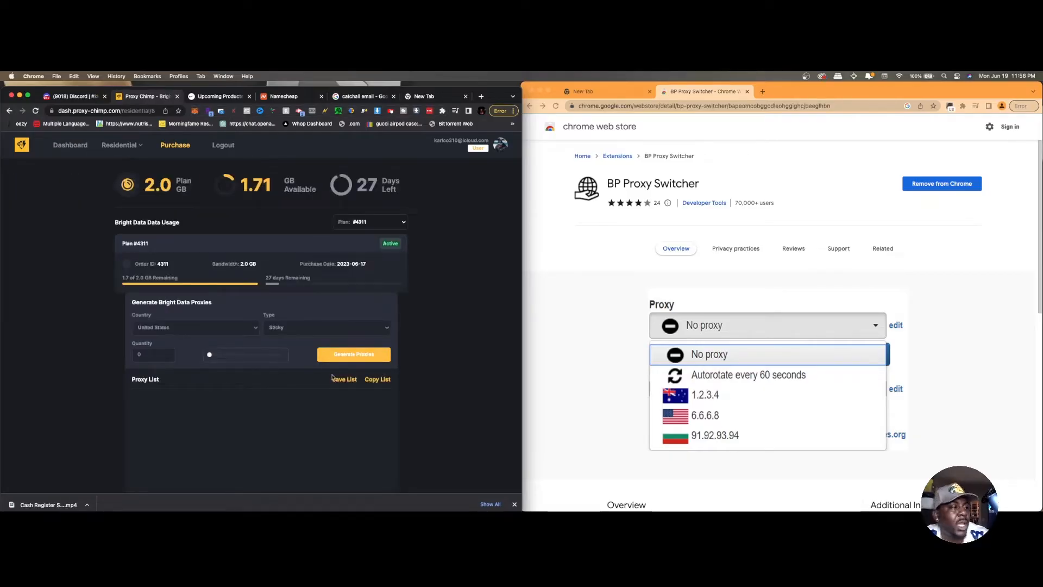
text(10)
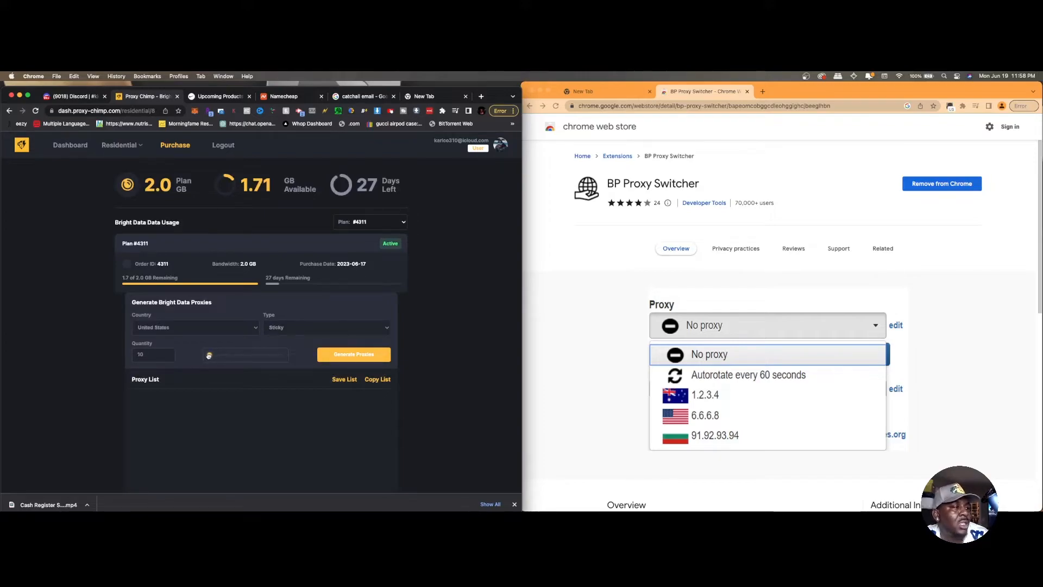
click(361, 354)
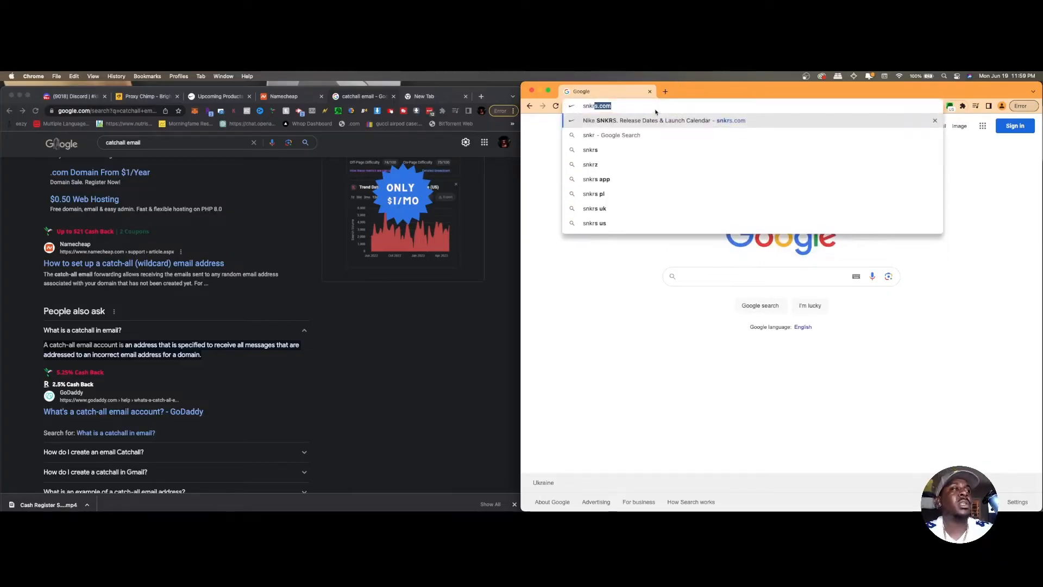
click(663, 121)
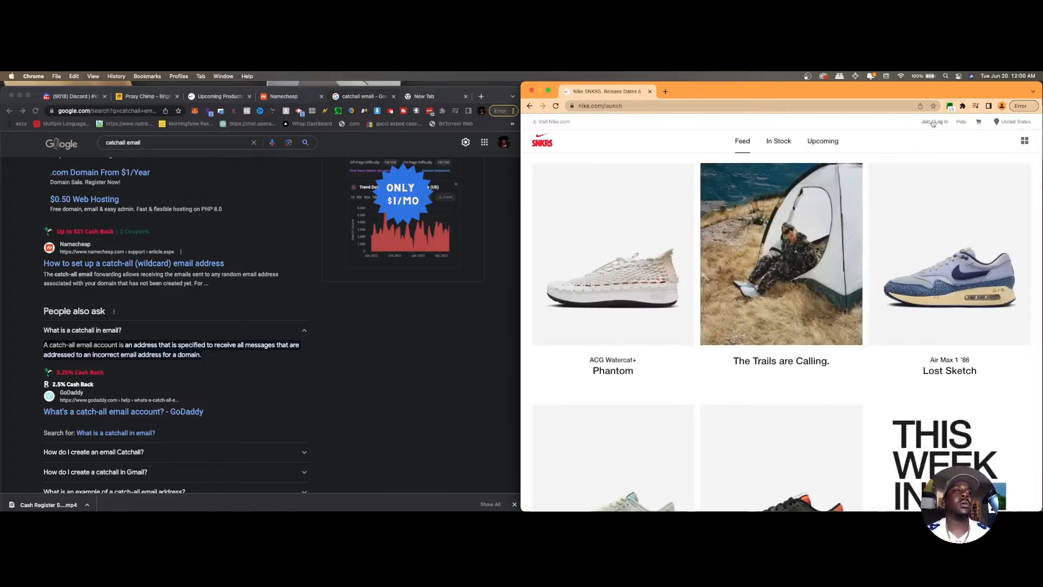
click(933, 122)
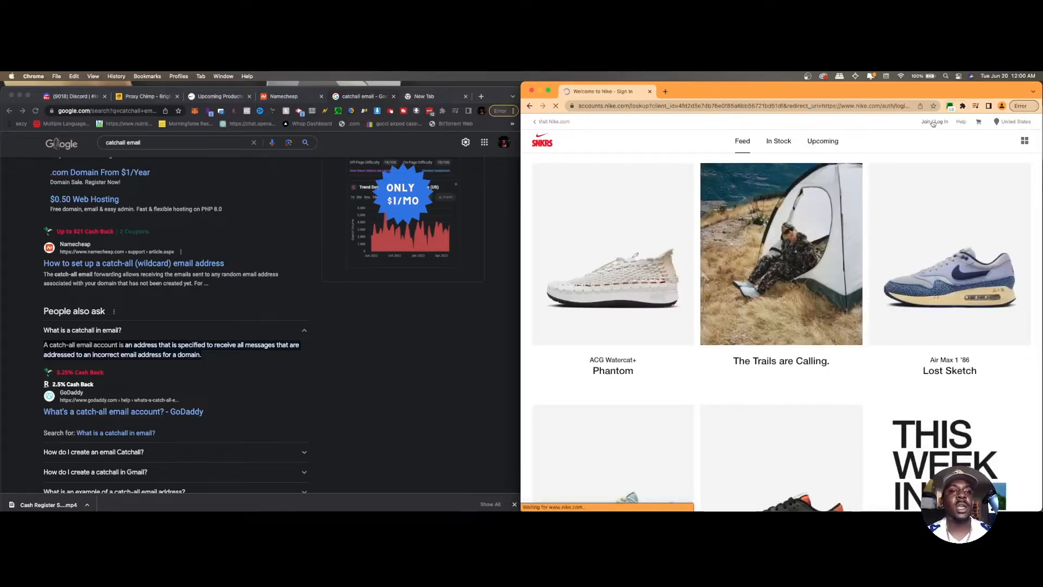
click(933, 121)
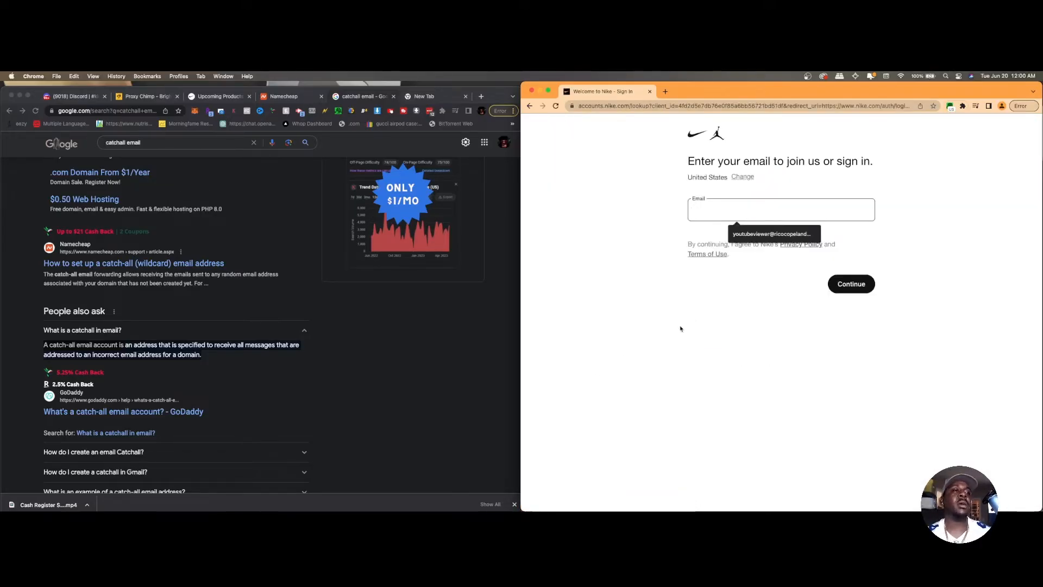
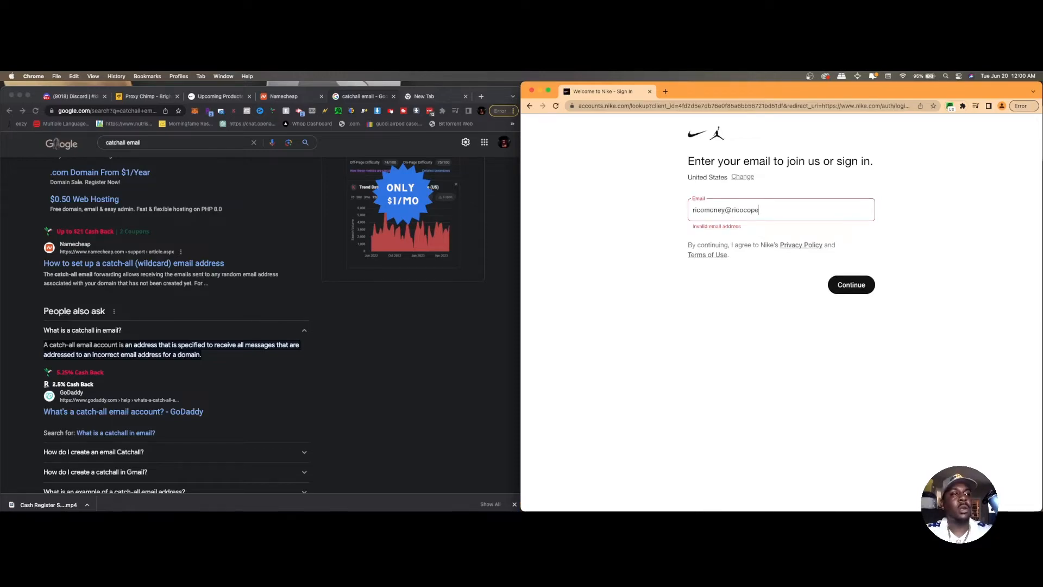
click(851, 285)
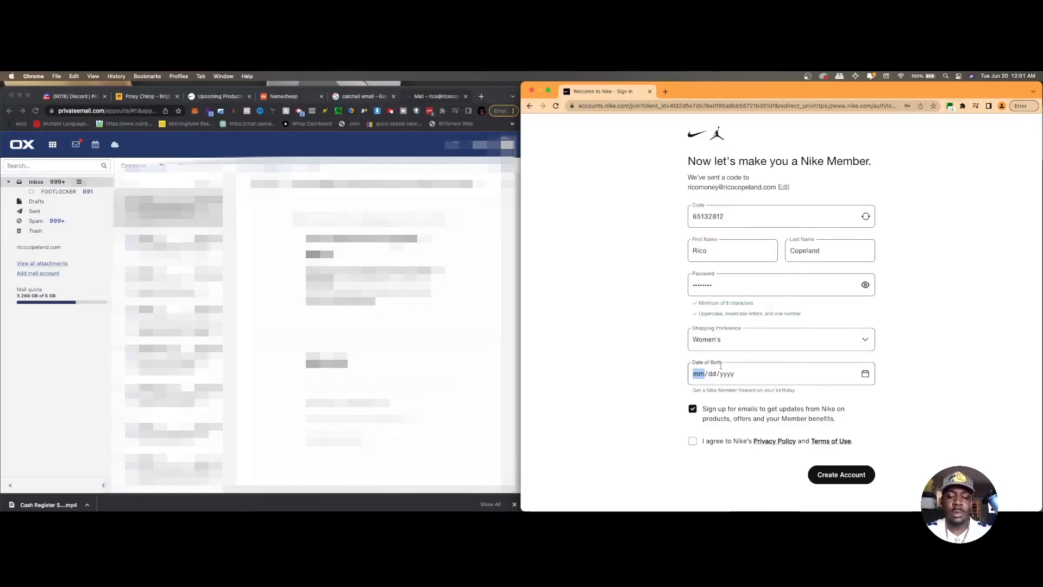
text(07/17/0001)
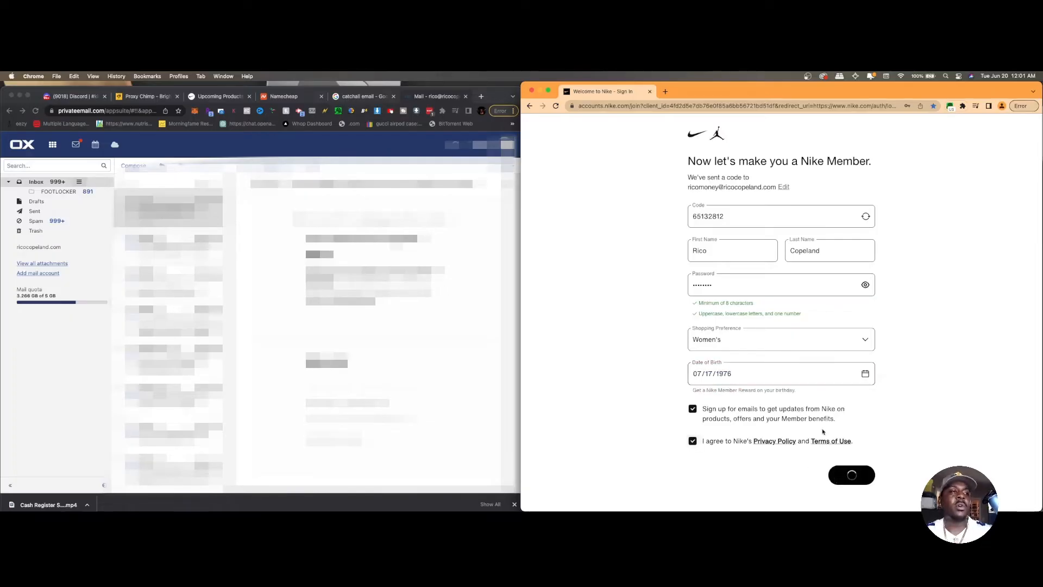
click(852, 474)
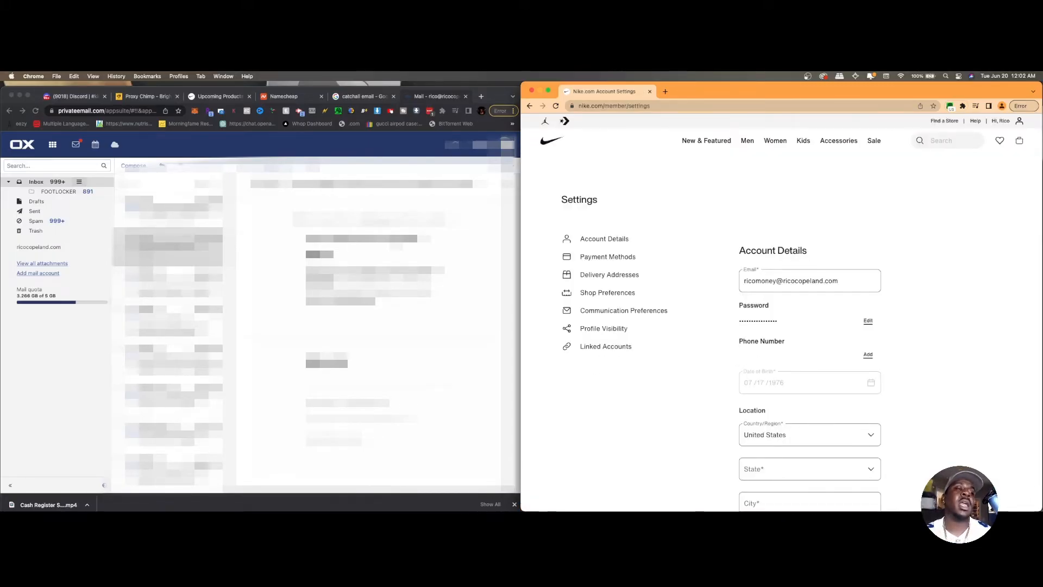
Scroll Account Details and add a phone number to bring up verification.
scroll(down, 3)
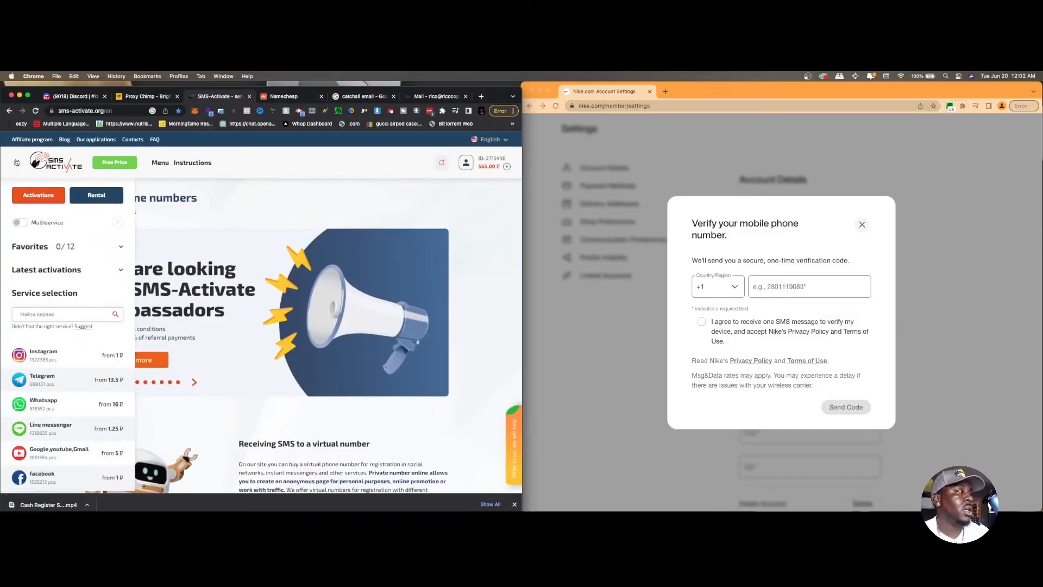
scroll(down, 3)
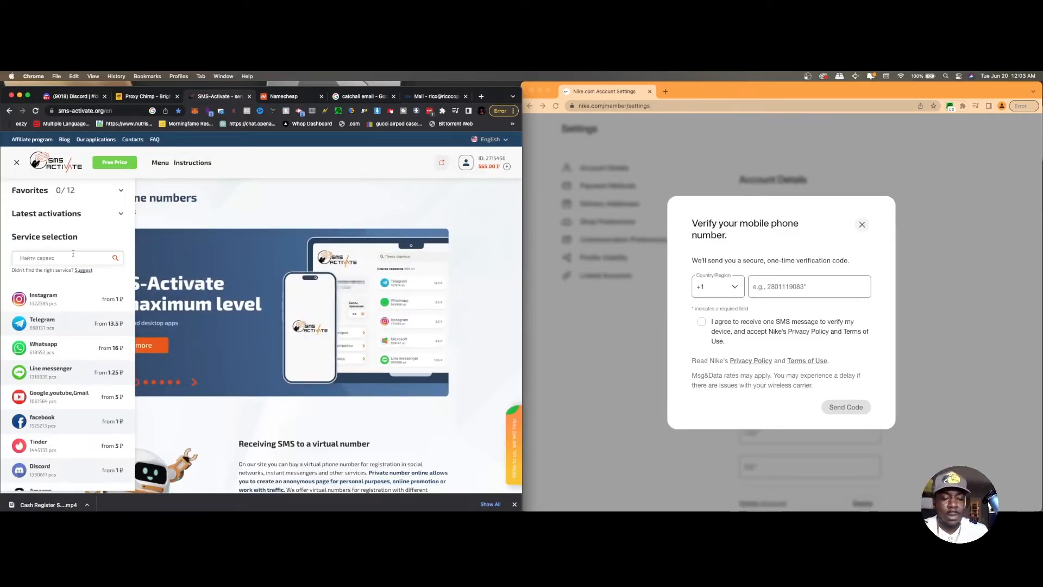
text(nike)
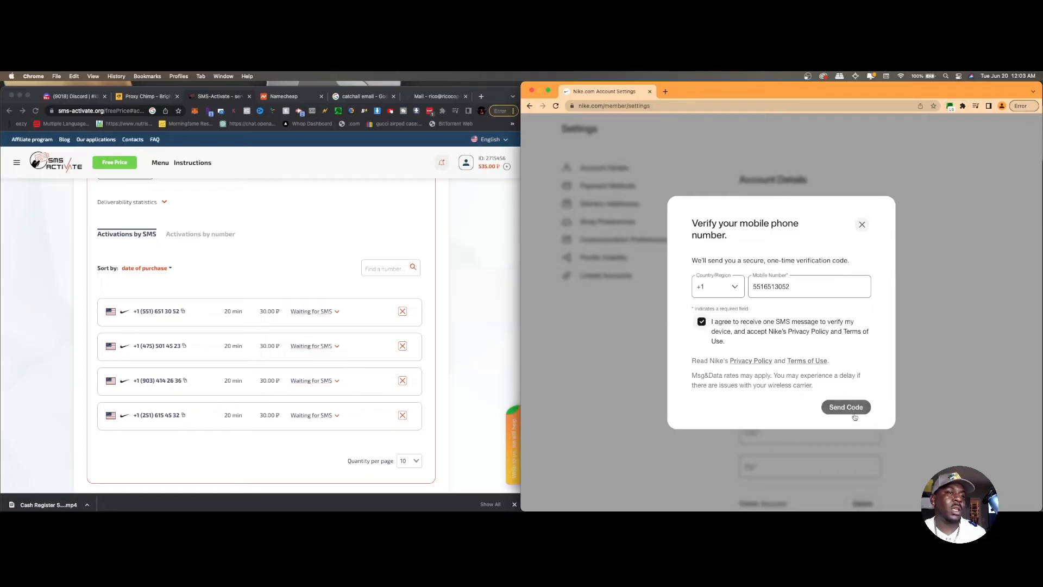
click(846, 406)
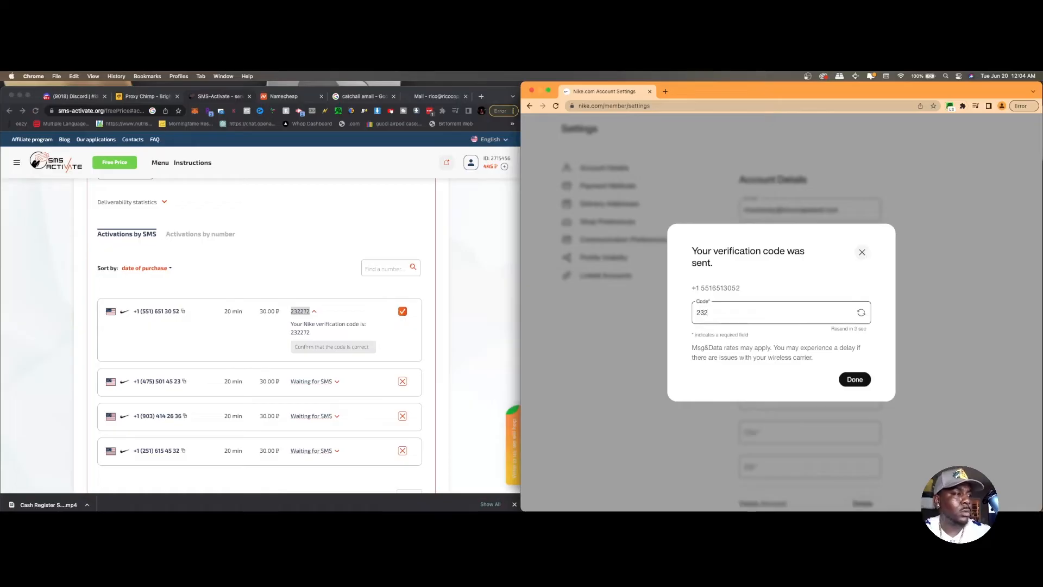
click(854, 379)
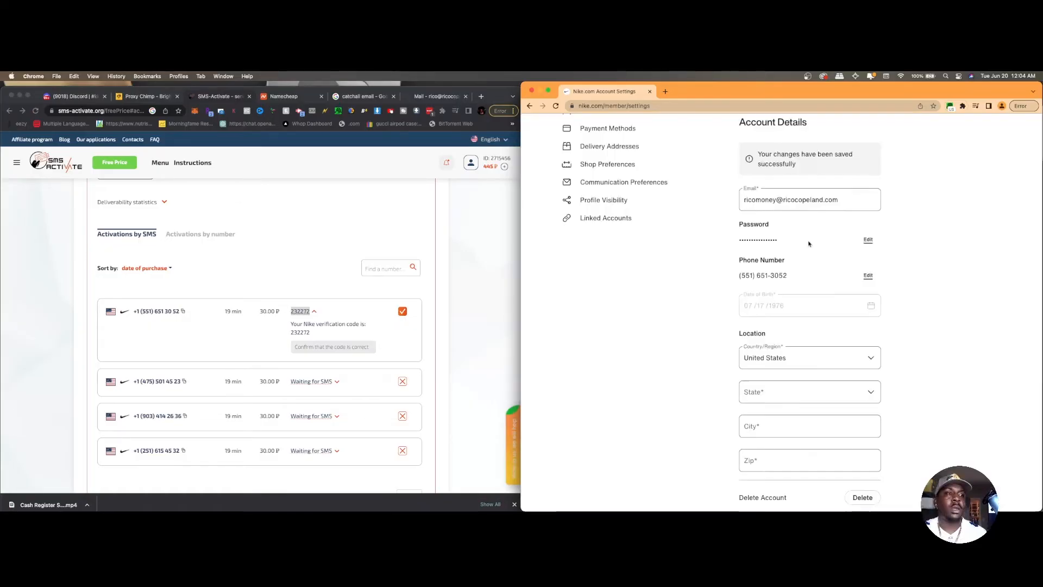
scroll(down, 3)
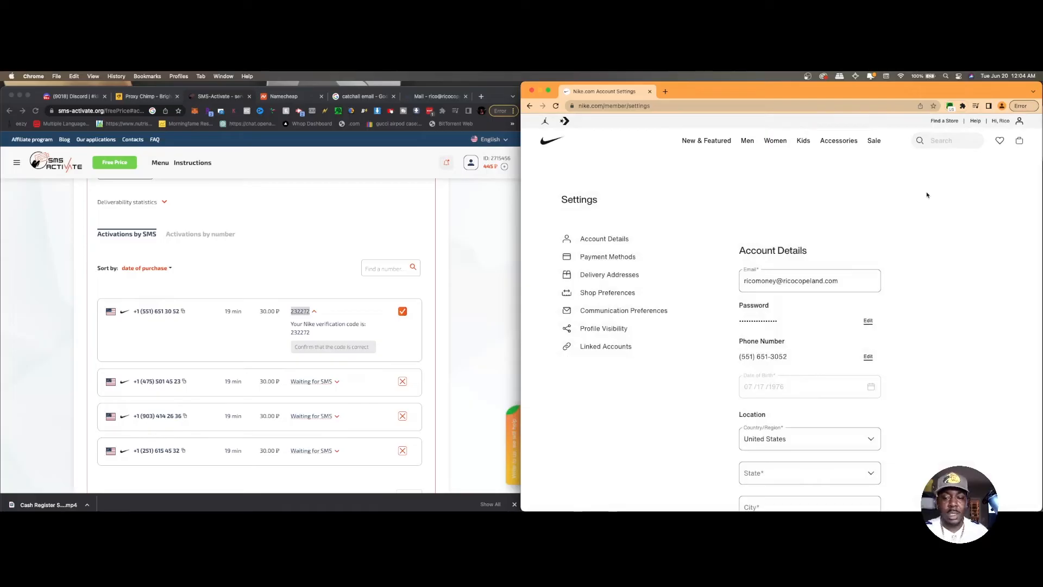
mouse_move(798, 311)
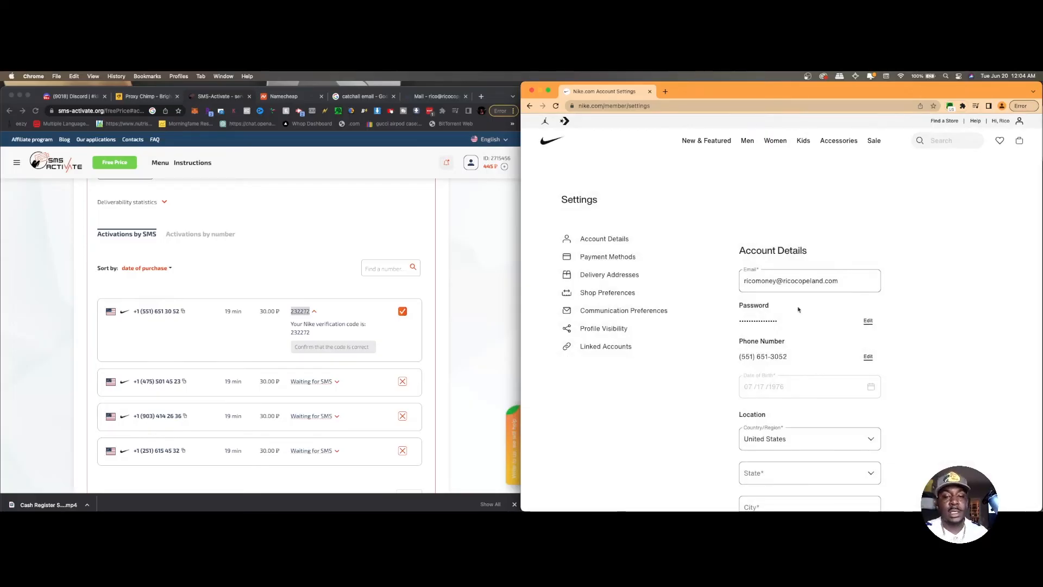
scroll(down, 3)
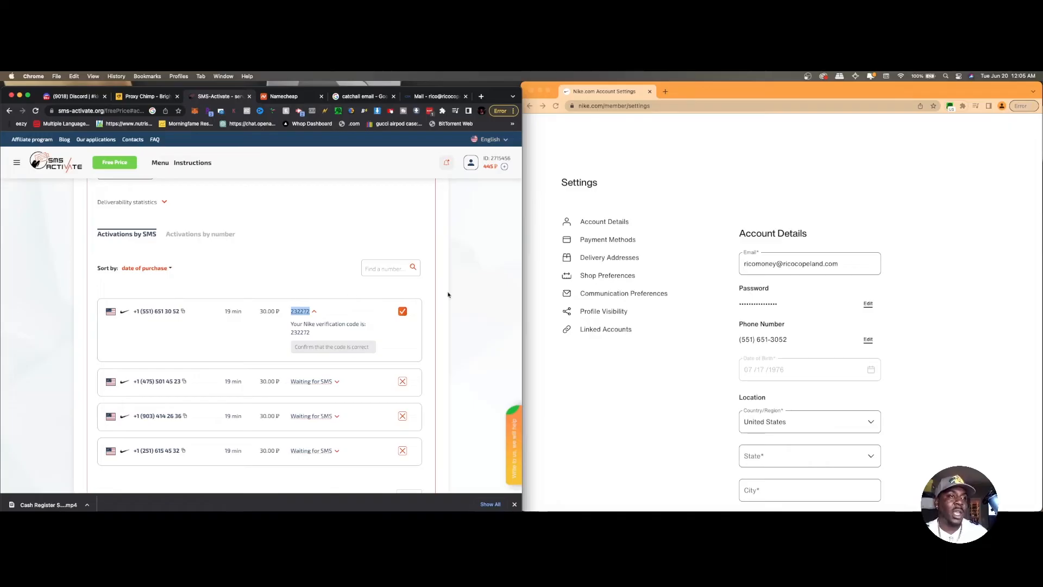
Set location to Texas, Fort worth, 76110 and save it.
scroll(down, 3)
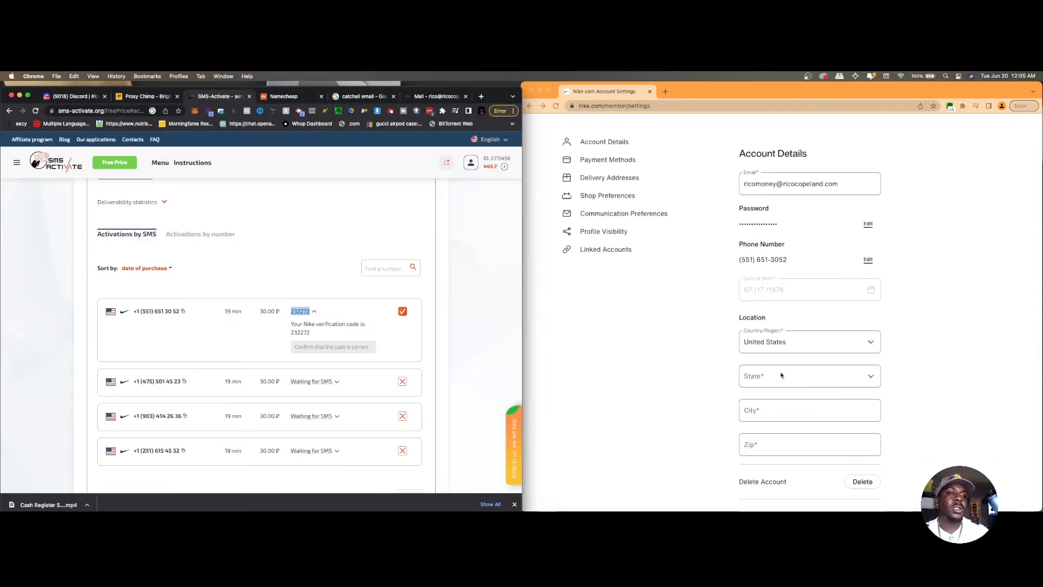
click(809, 376)
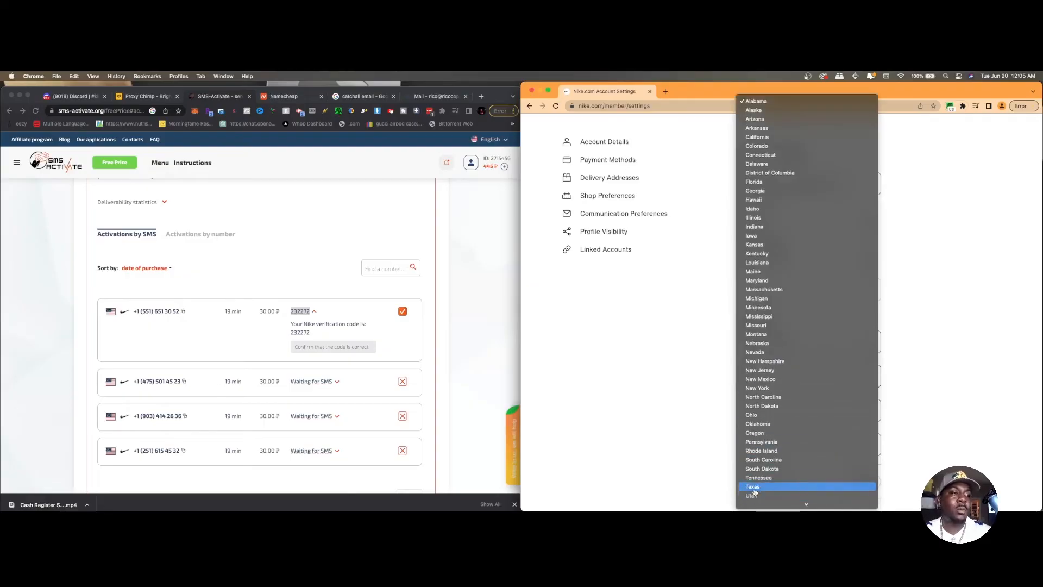
click(752, 486)
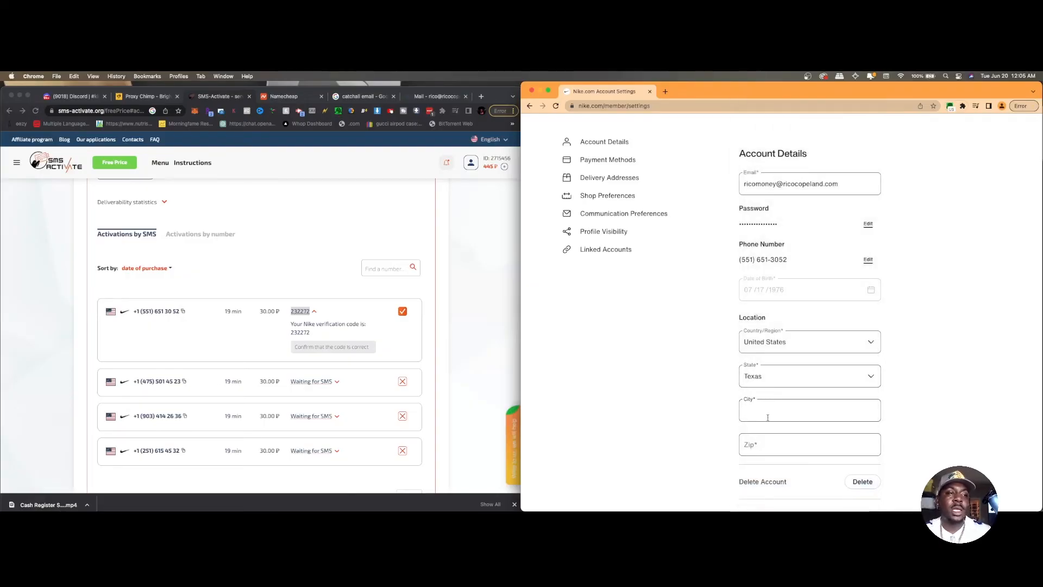
click(865, 402)
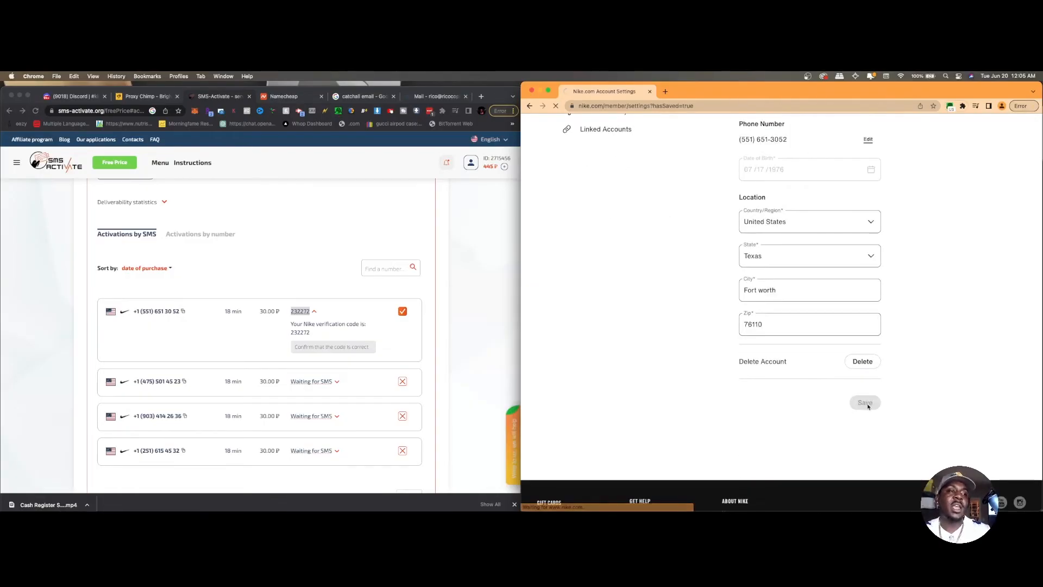
click(864, 402)
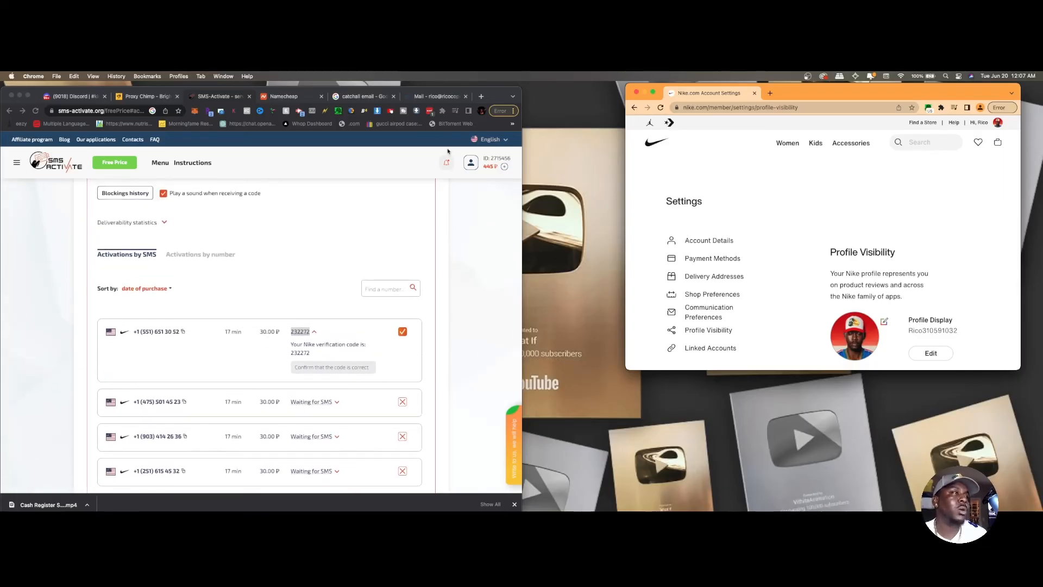
Open a fresh Nike join-or-sign-in email page.
click(481, 111)
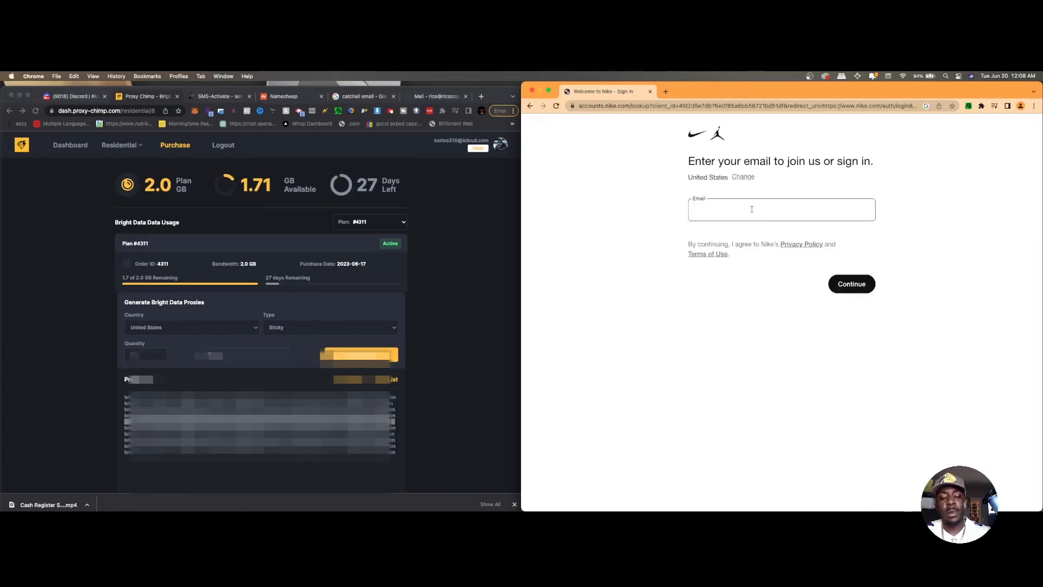
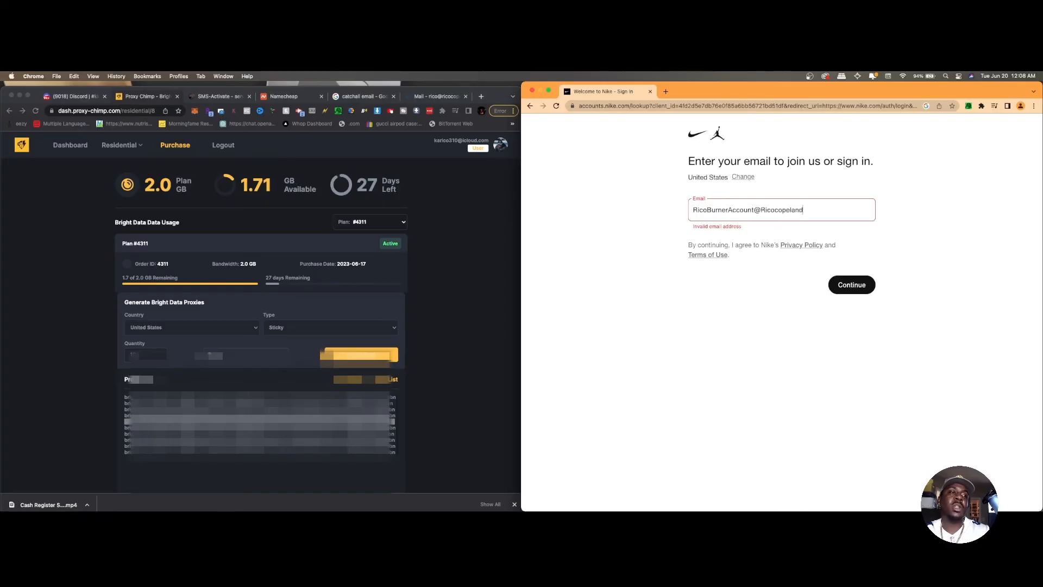
click(851, 285)
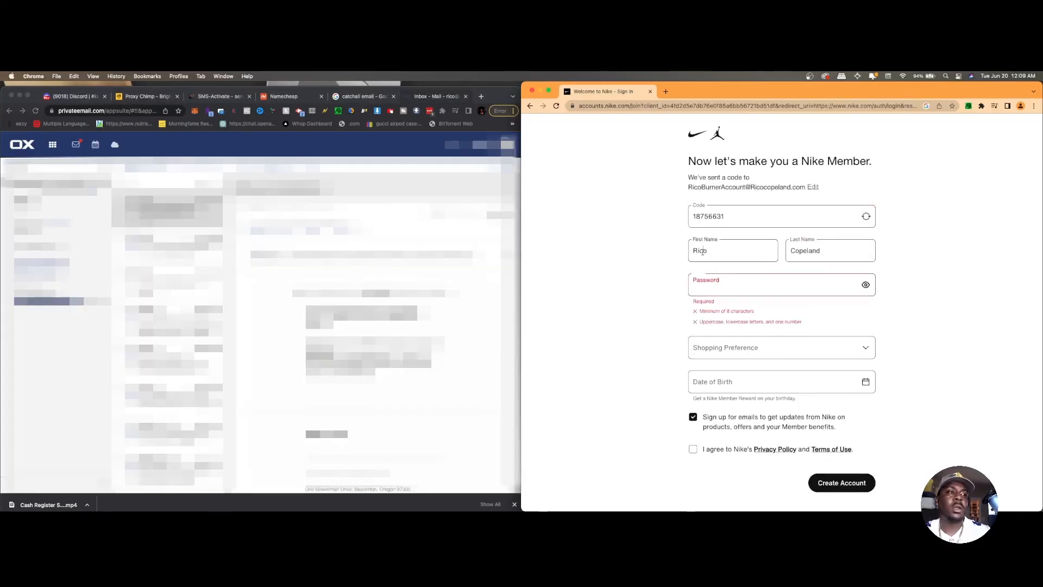
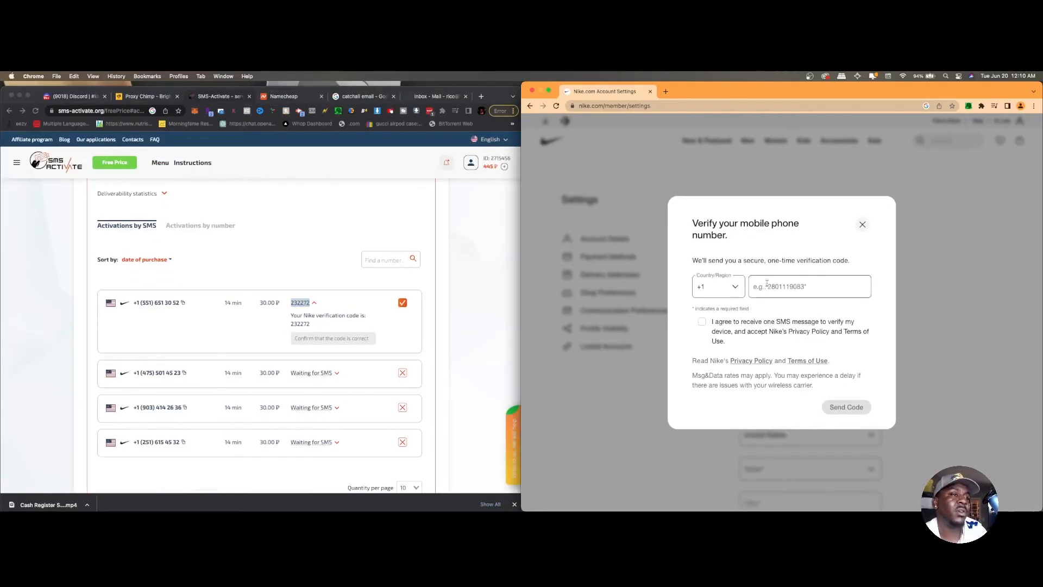
click(845, 406)
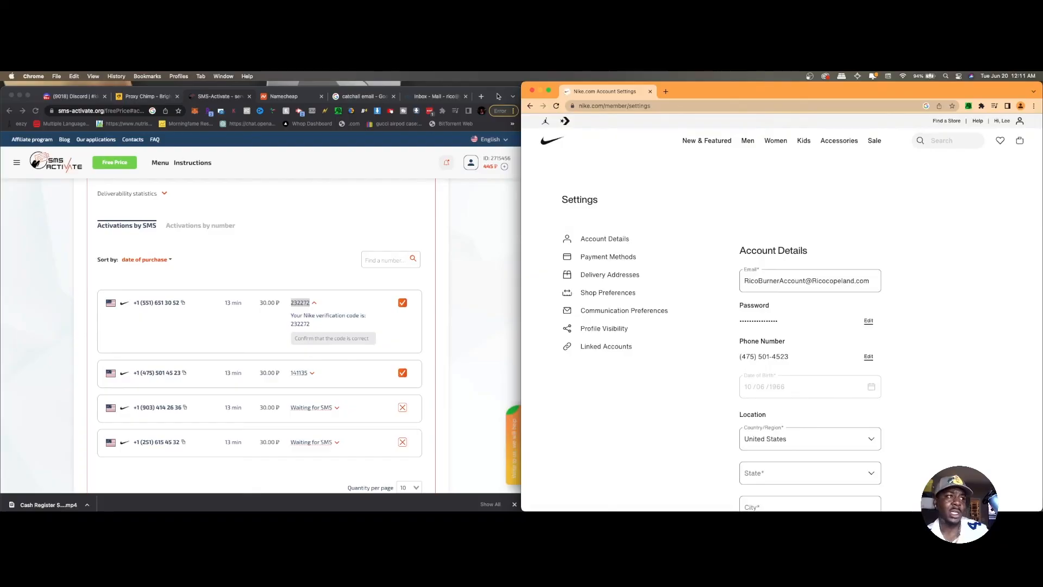
scroll(down, 3)
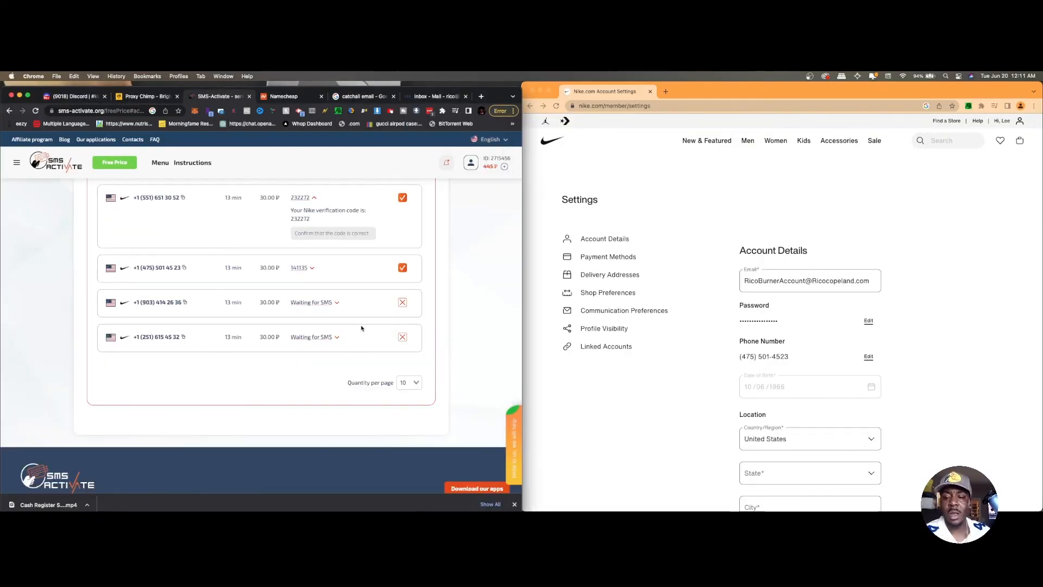
click(73, 96)
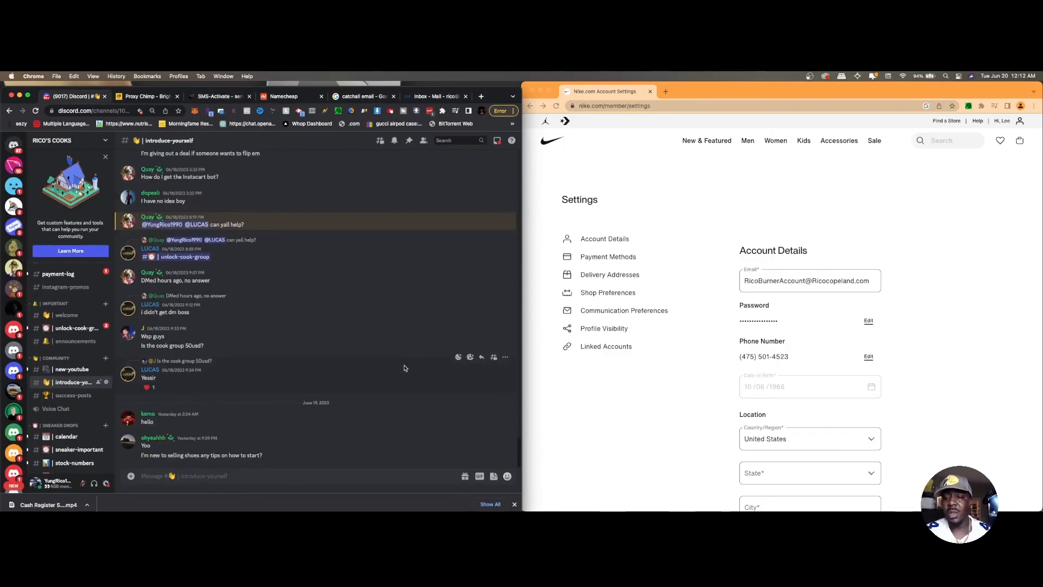